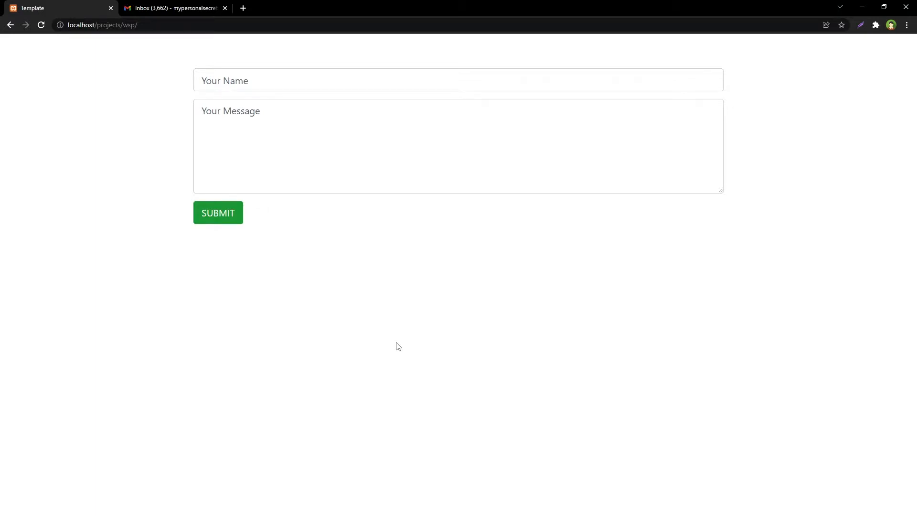
pyautogui.moveTo(381, 323)
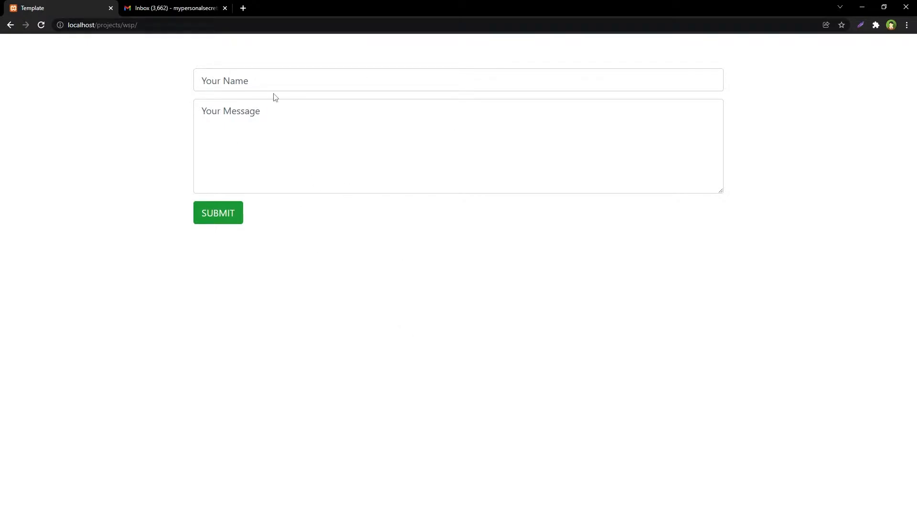
# Check the Name and Message fields of the empty localhost contact form in Chrome
pyautogui.click(279, 162)
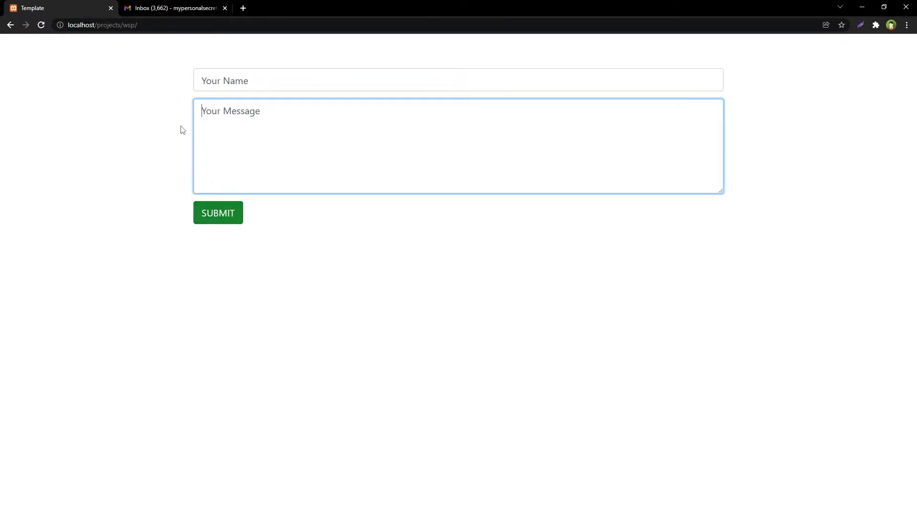
pyautogui.click(105, 25)
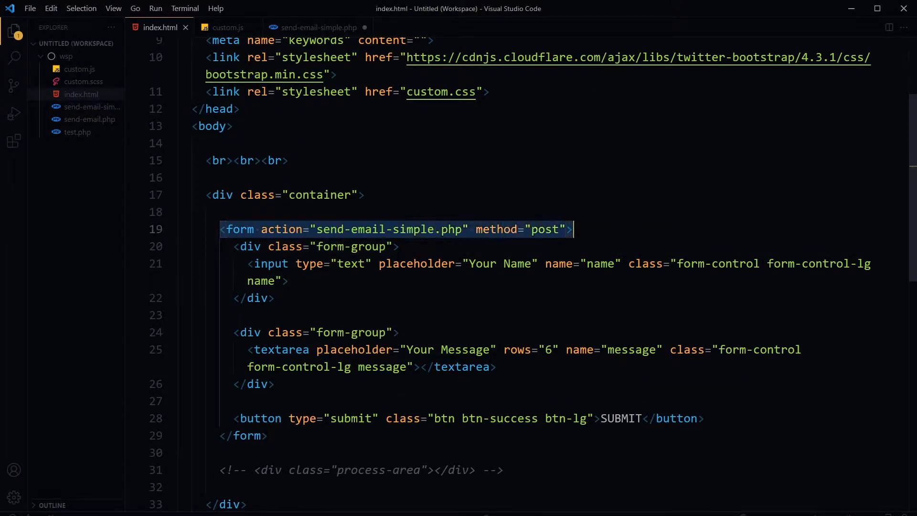
# Highlight the form tag posting to send-email-simple.php and view that PHP script
pyautogui.click(319, 228)
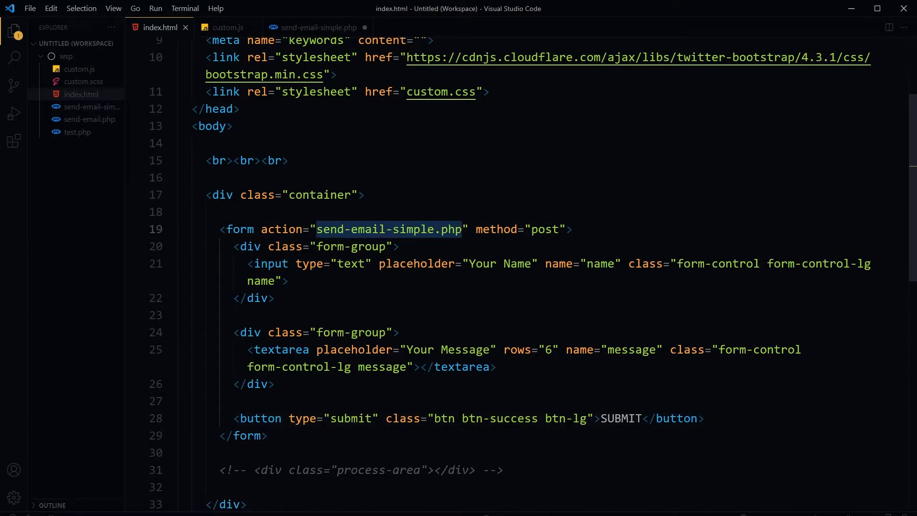
pyautogui.click(319, 27)
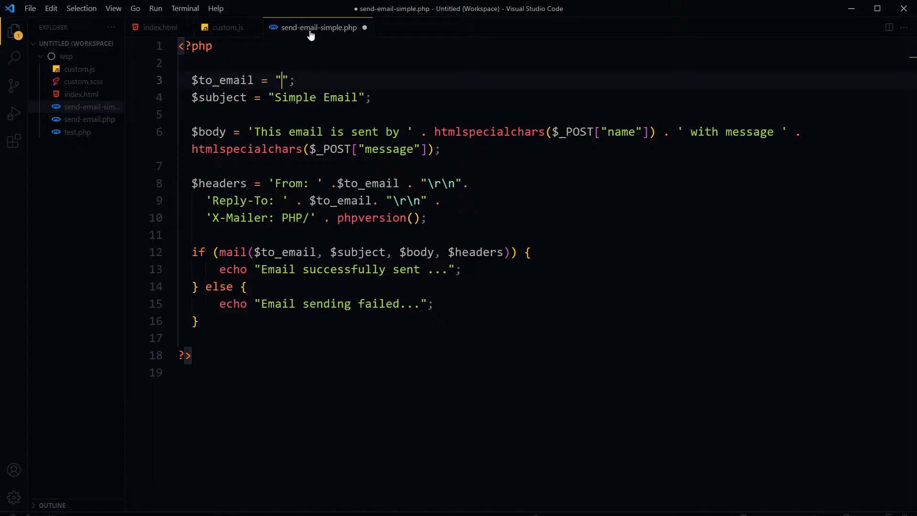
# Highlight the empty $to_email recipient value and the $headers block in the mail script
pyautogui.doubleClick(621, 132)
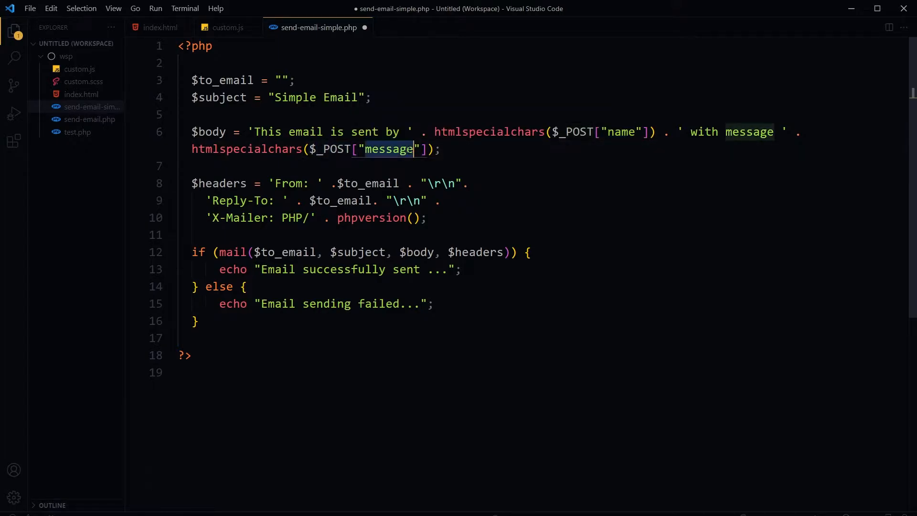
pyautogui.moveTo(192, 183); pyautogui.dragTo(427, 218)
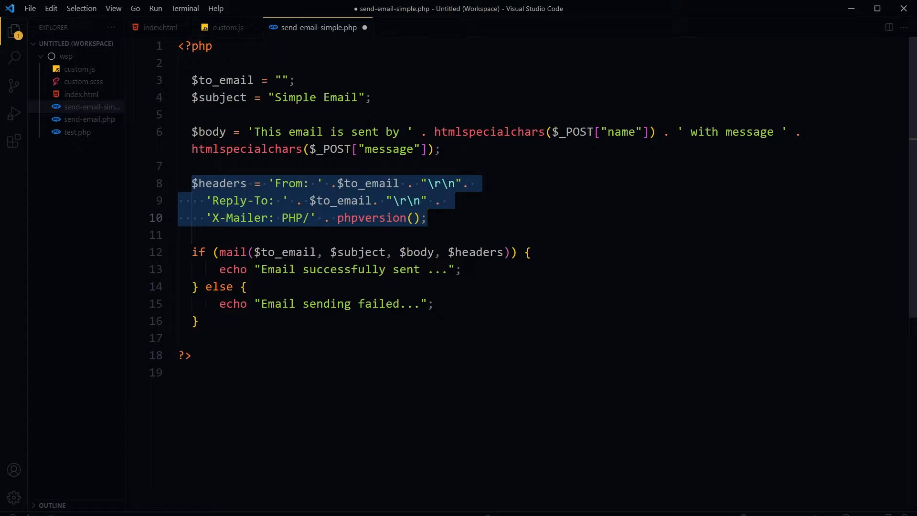
pyautogui.click(282, 80)
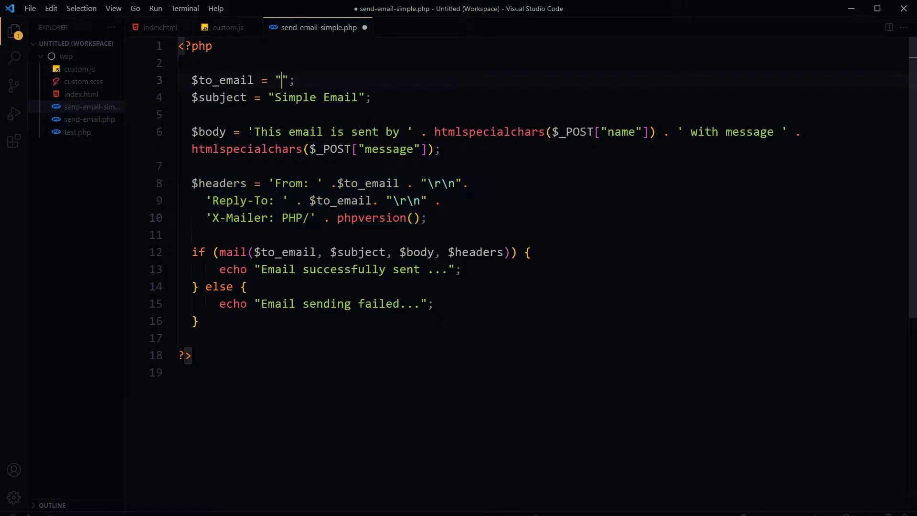
pyautogui.doubleClick(217, 81)
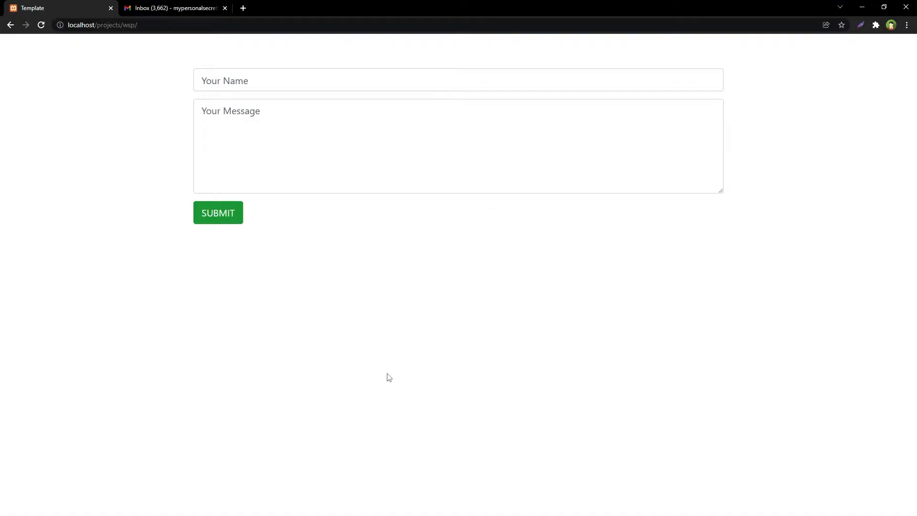
# Enter name WebStylePress and a 'This is message from WebStylePress' test message, then submit
pyautogui.click(316, 81)
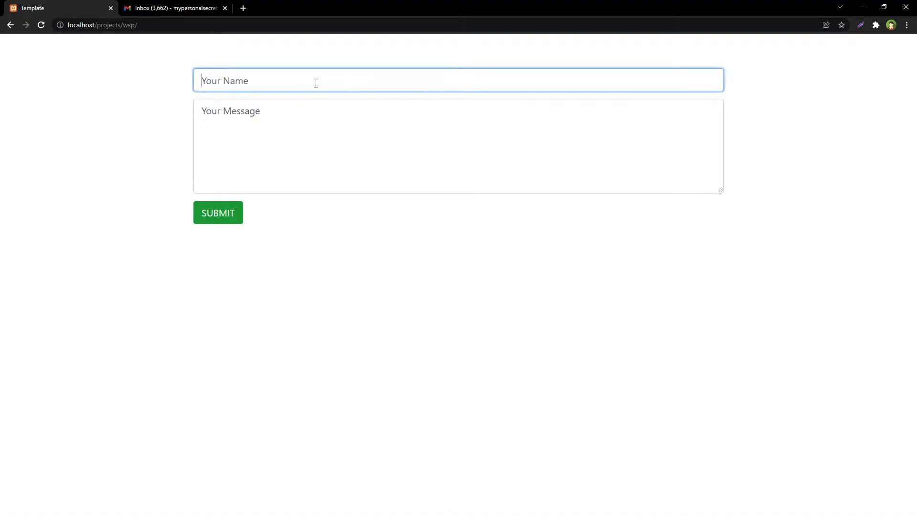
pyautogui.write('Webstyl')
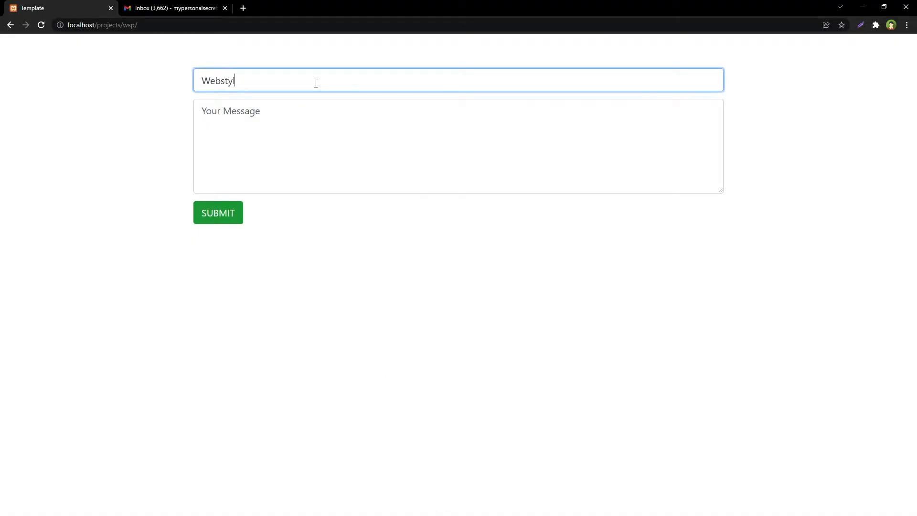
pyautogui.write('ePress')
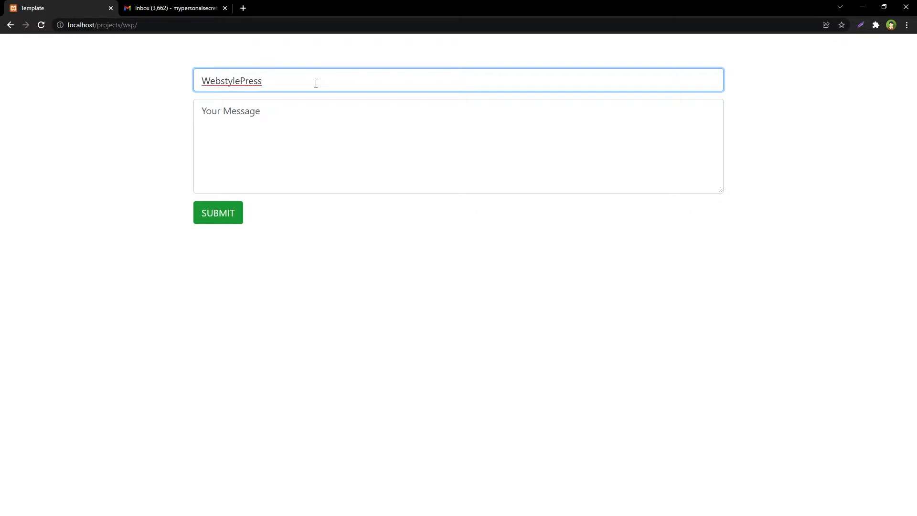
pyautogui.click(458, 158)
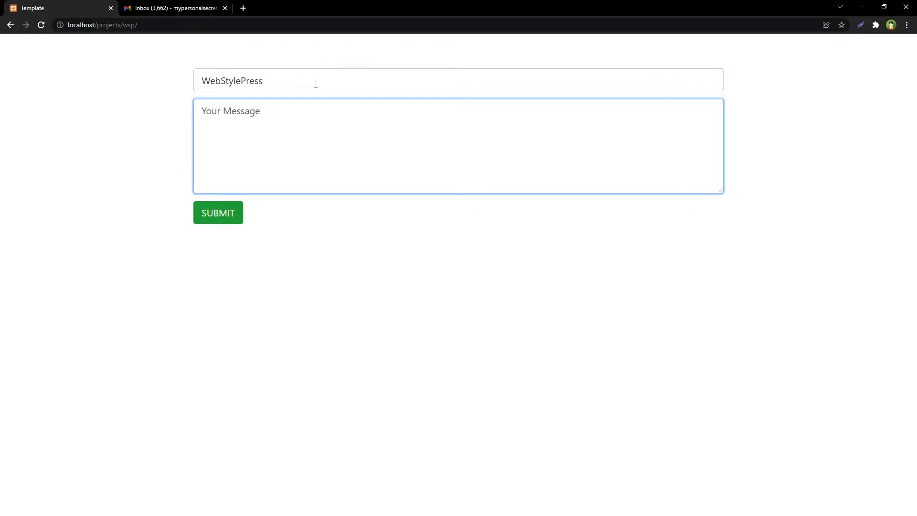
pyautogui.write('This is')
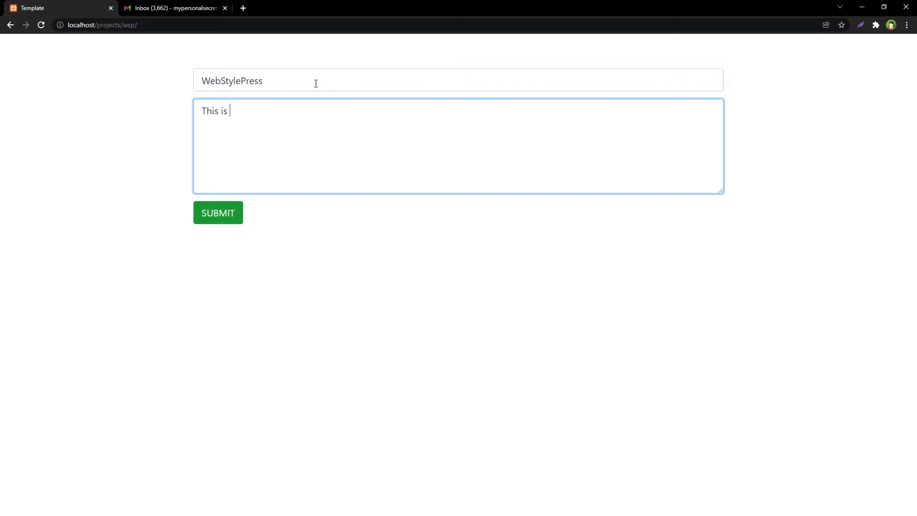
pyautogui.write('message fr')
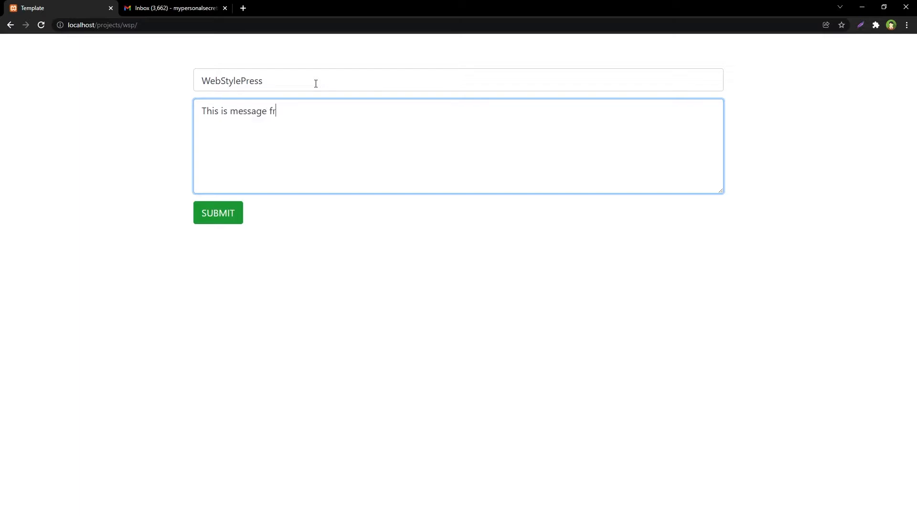
pyautogui.write('om WebSt')
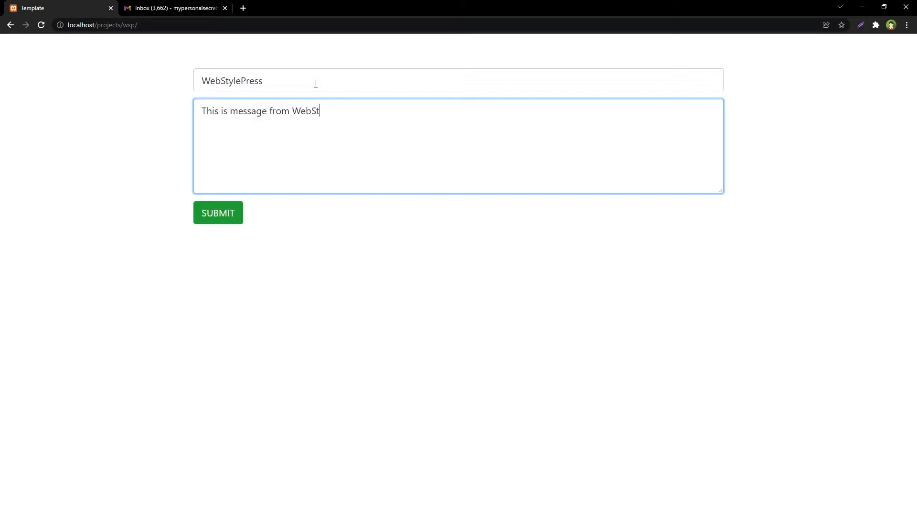
pyautogui.write('ylePress')
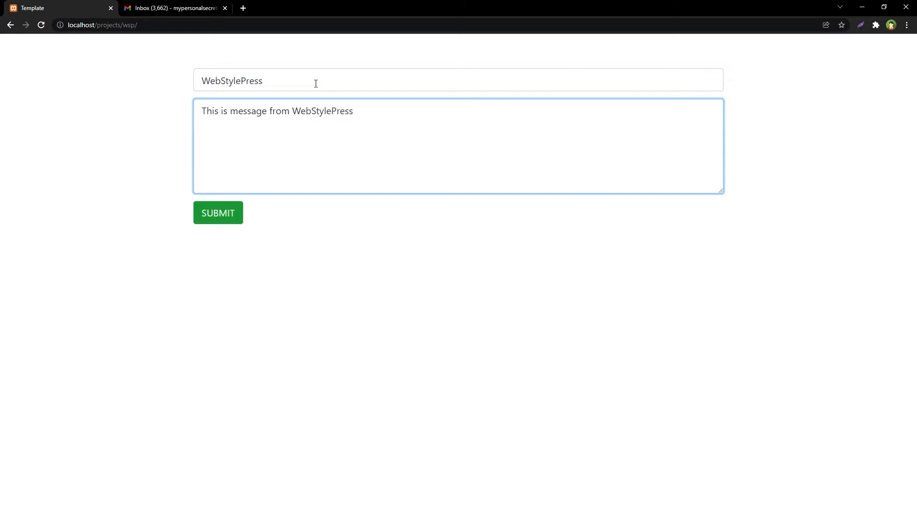
pyautogui.write('-')
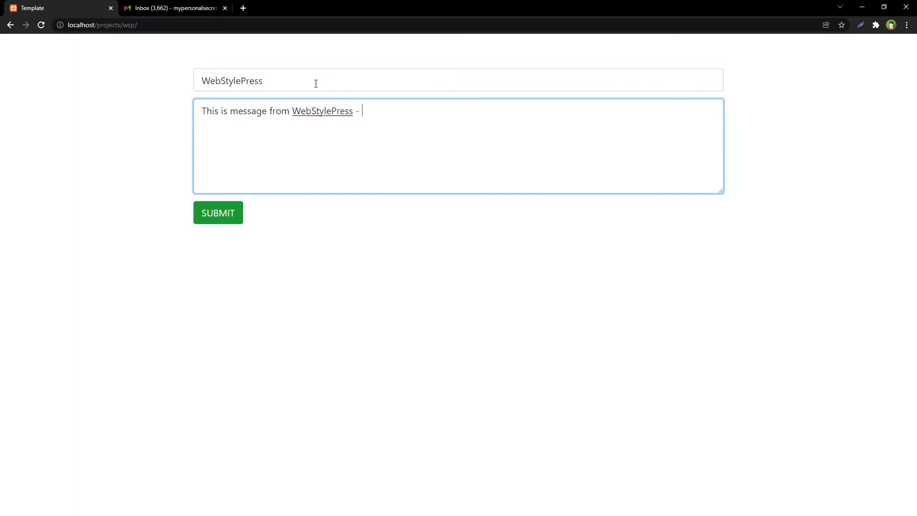
pyautogui.write('test mesa')
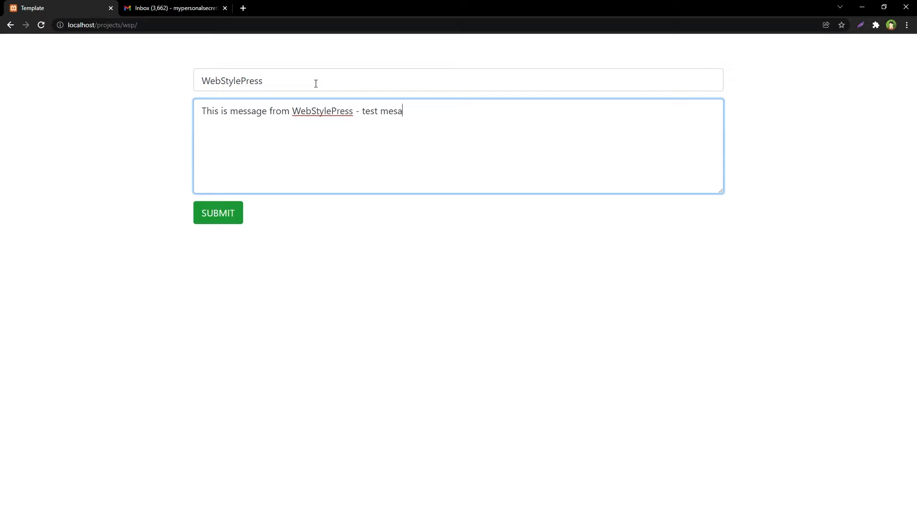
pyautogui.write('sage ...')
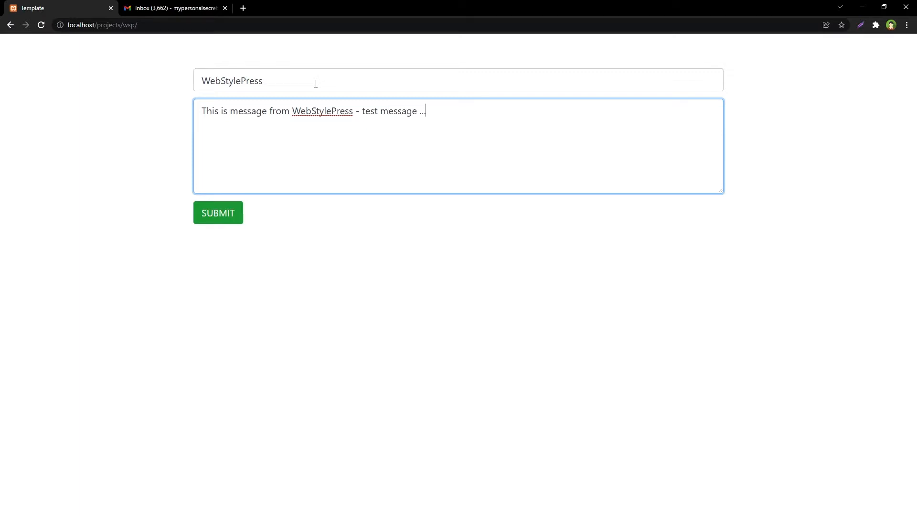
pyautogui.click(218, 213)
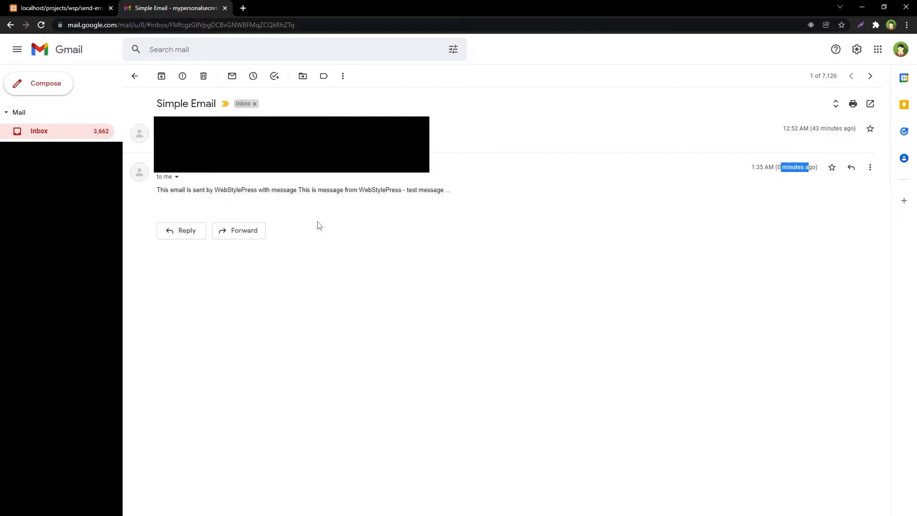
# Highlight the email's fixed opening text, the word 'message' and the submitted message text
pyautogui.moveTo(156, 189); pyautogui.dragTo(226, 189)
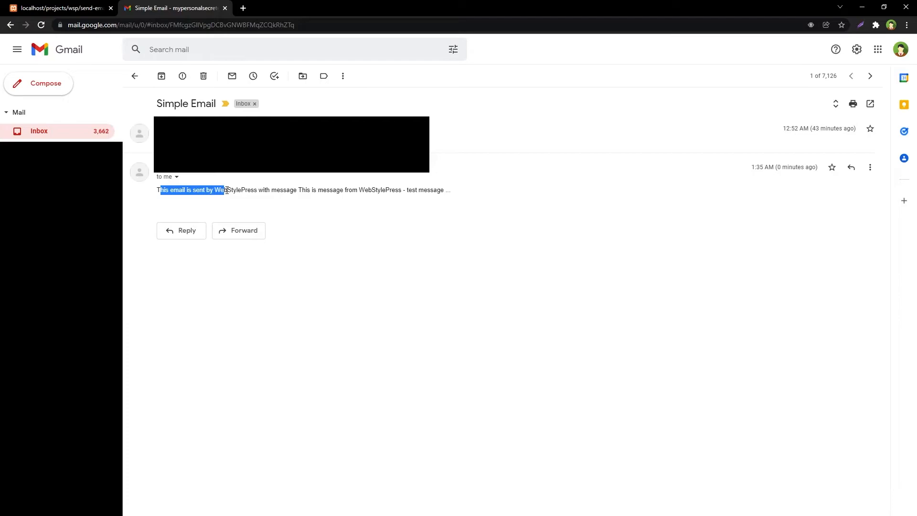
pyautogui.doubleClick(285, 189)
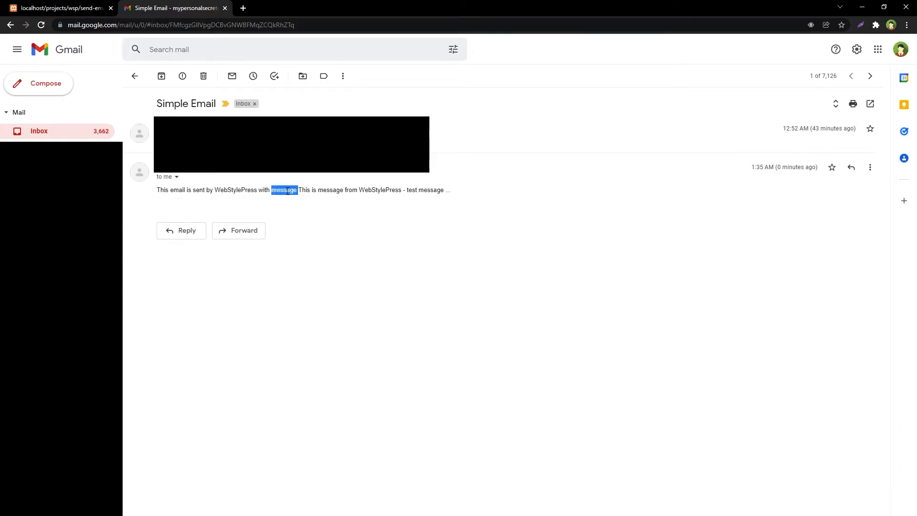
pyautogui.moveTo(300, 190); pyautogui.dragTo(384, 189)
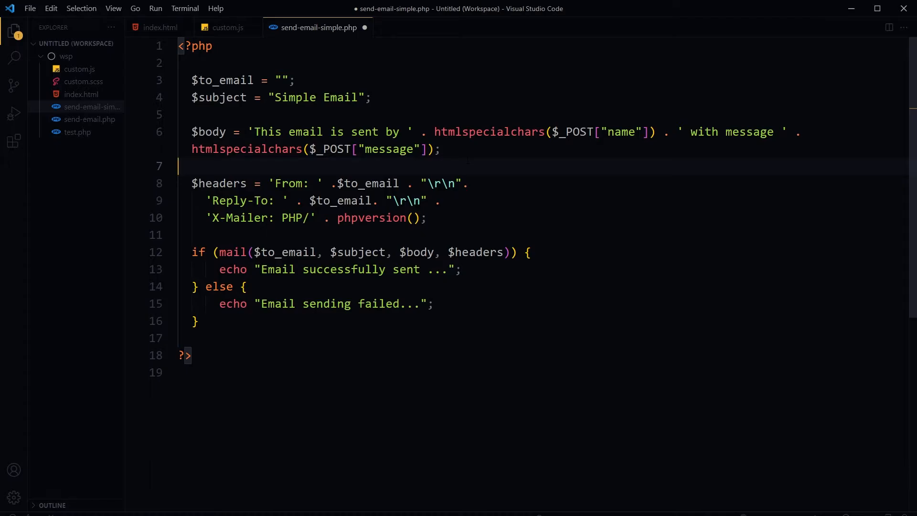
pyautogui.moveTo(153, 30)
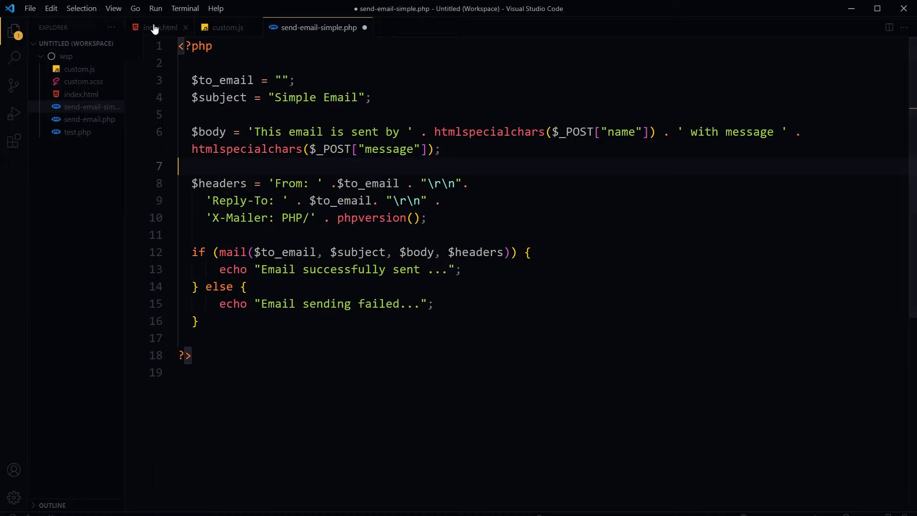
# Check the commented-out form opening tag in index.html, then view custom.js
pyautogui.click(159, 28)
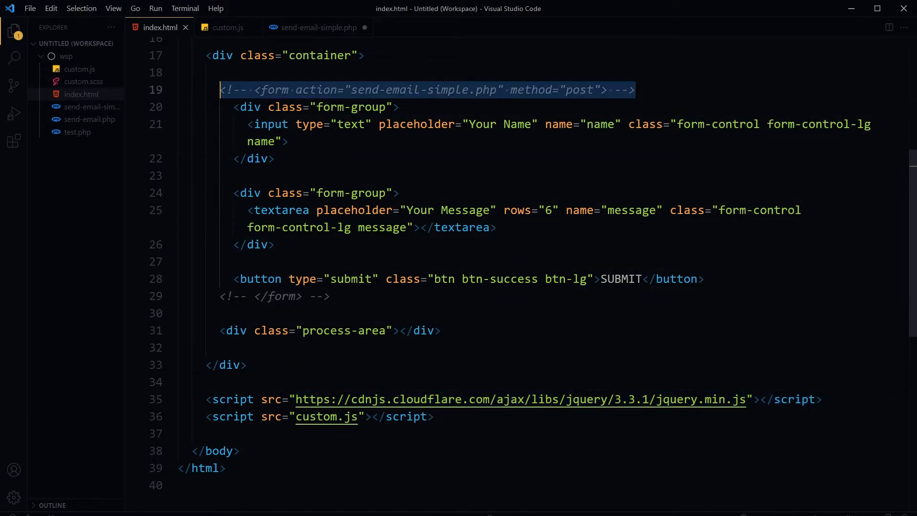
pyautogui.click(275, 245)
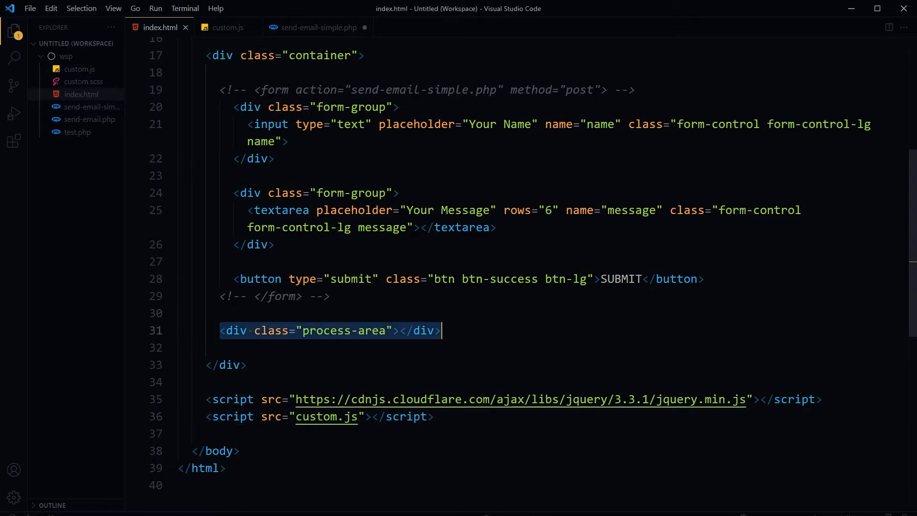
pyautogui.click(228, 27)
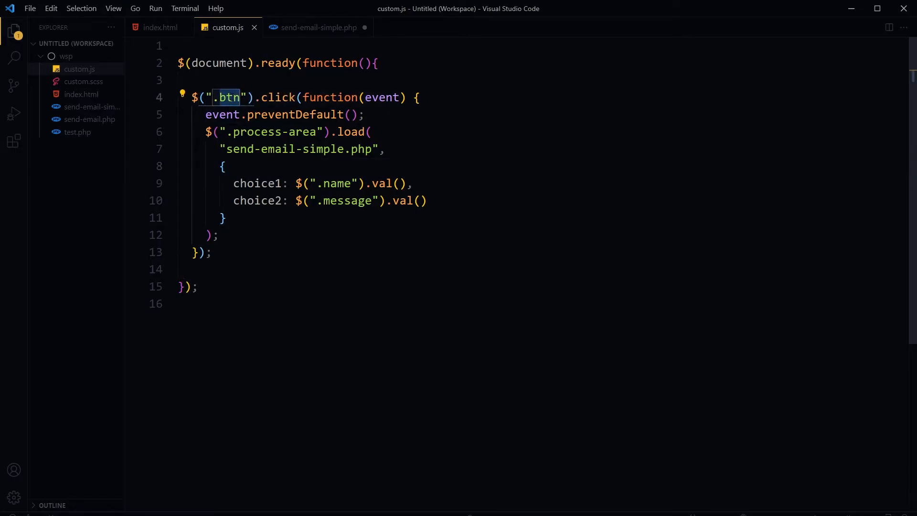
pyautogui.click(160, 27)
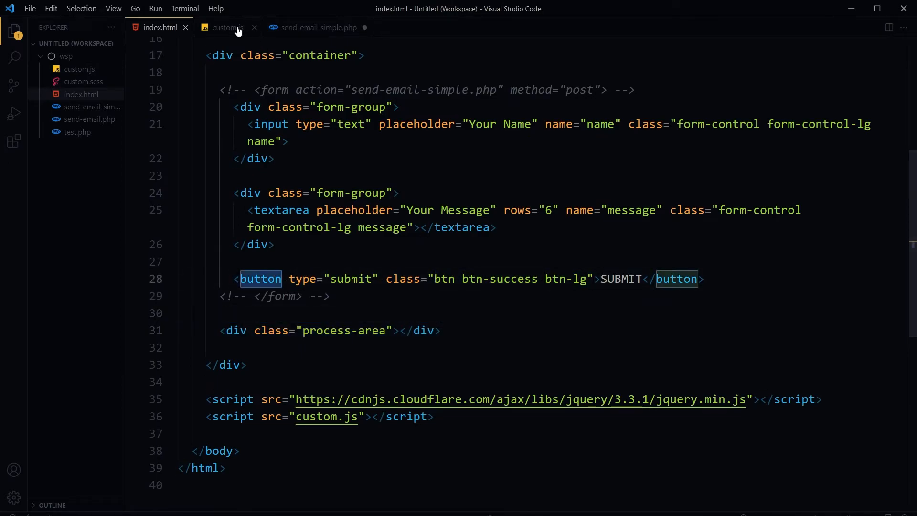
pyautogui.click(228, 27)
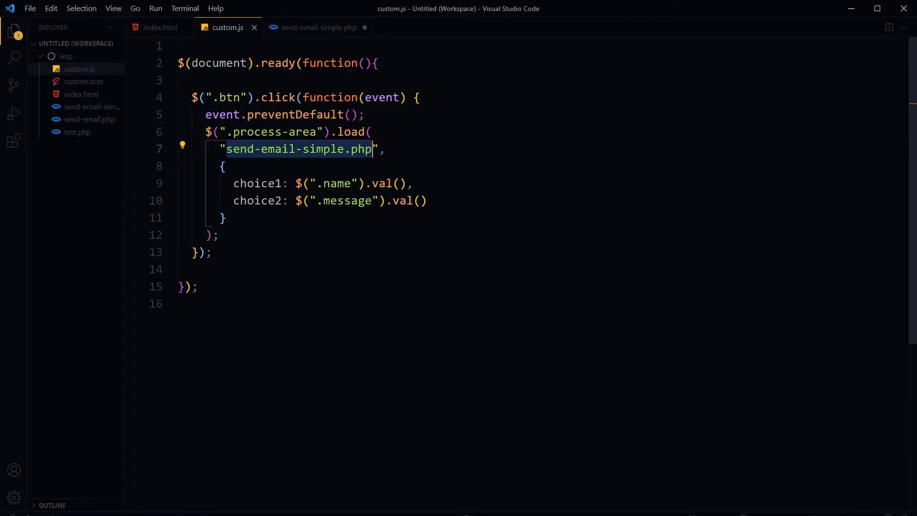
pyautogui.click(240, 131)
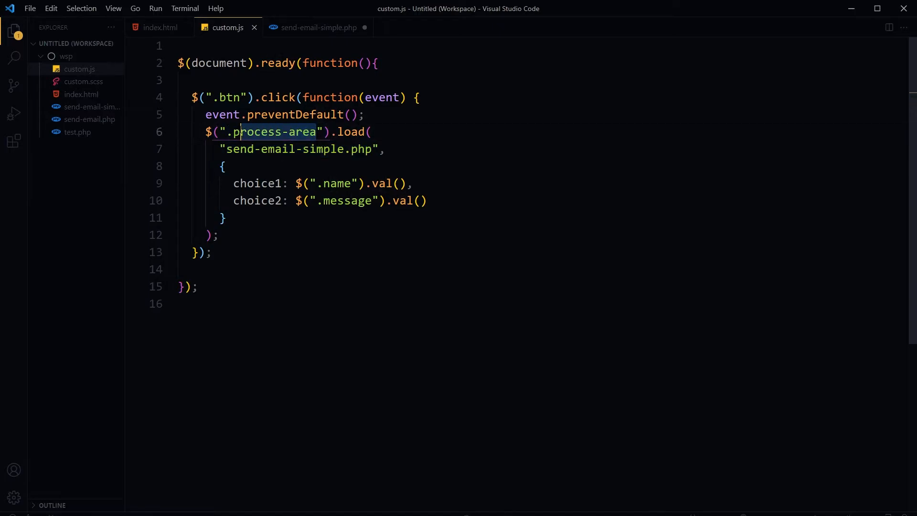
pyautogui.doubleClick(354, 131)
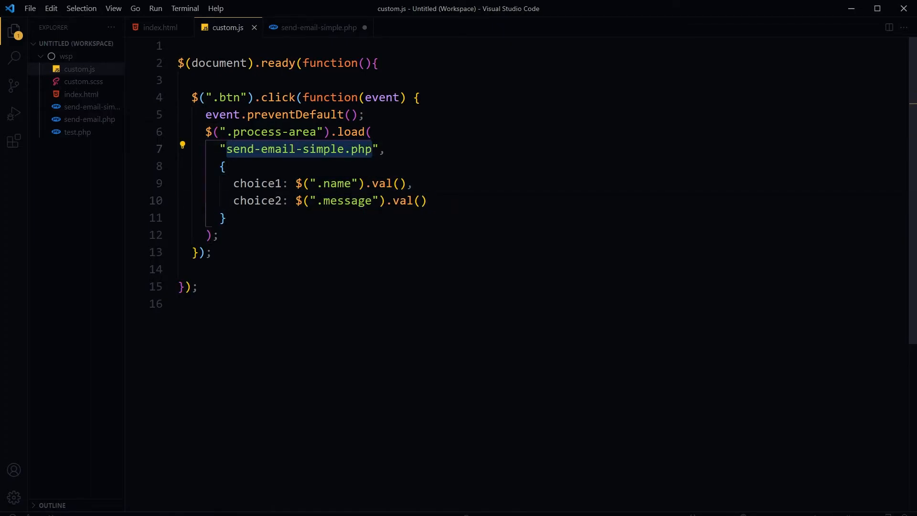
pyautogui.doubleClick(257, 184)
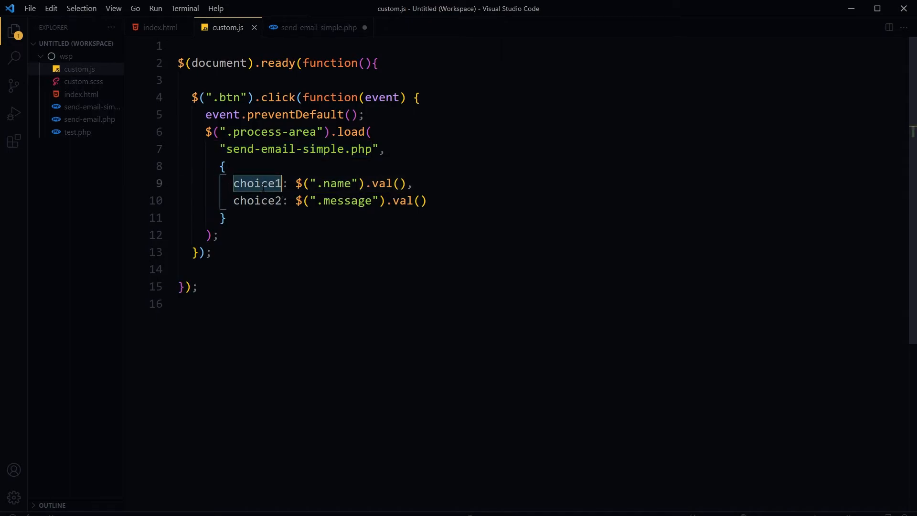
pyautogui.doubleClick(257, 200)
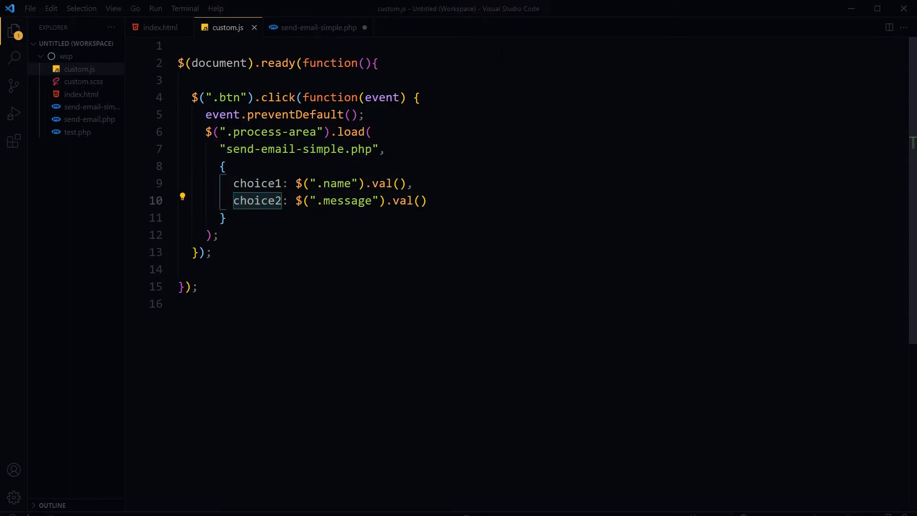
pyautogui.click(160, 27)
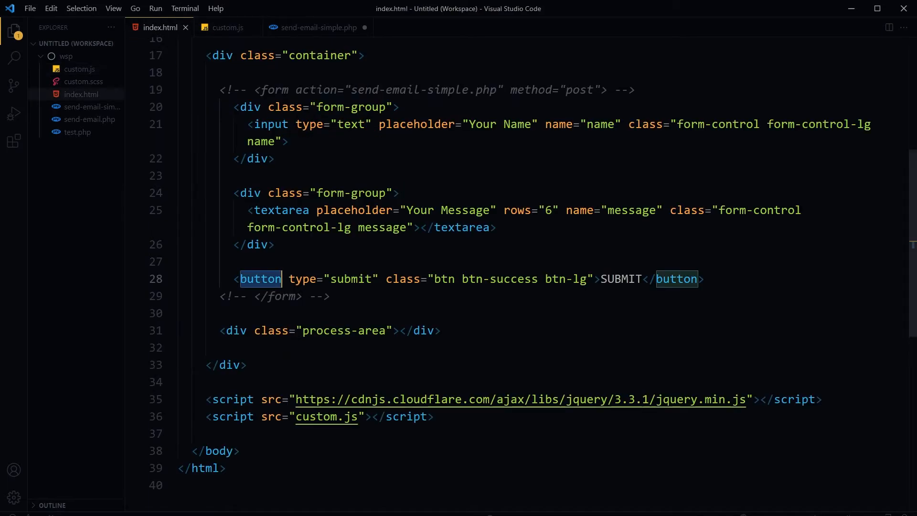
pyautogui.click(227, 27)
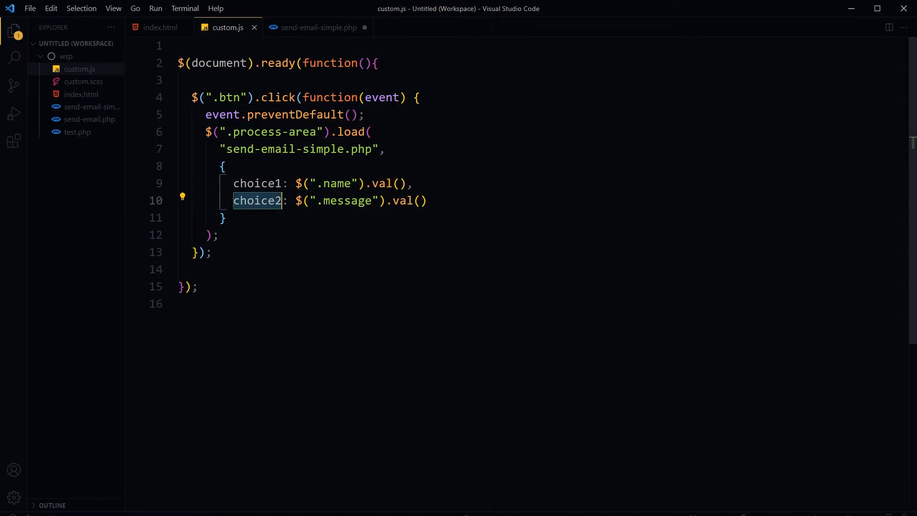
pyautogui.moveTo(307, 35)
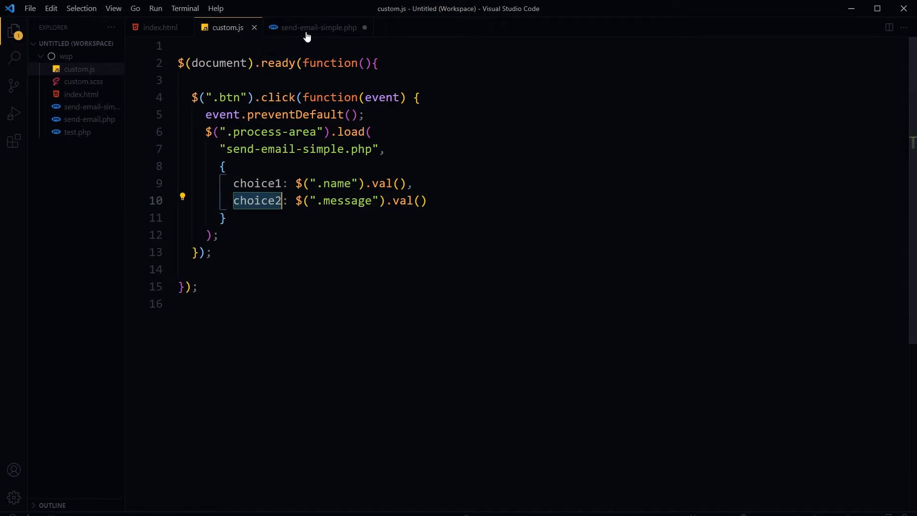
# Replace the posted name and message fields with choice1 and choice2 in send-email-simple.php
pyautogui.click(318, 28)
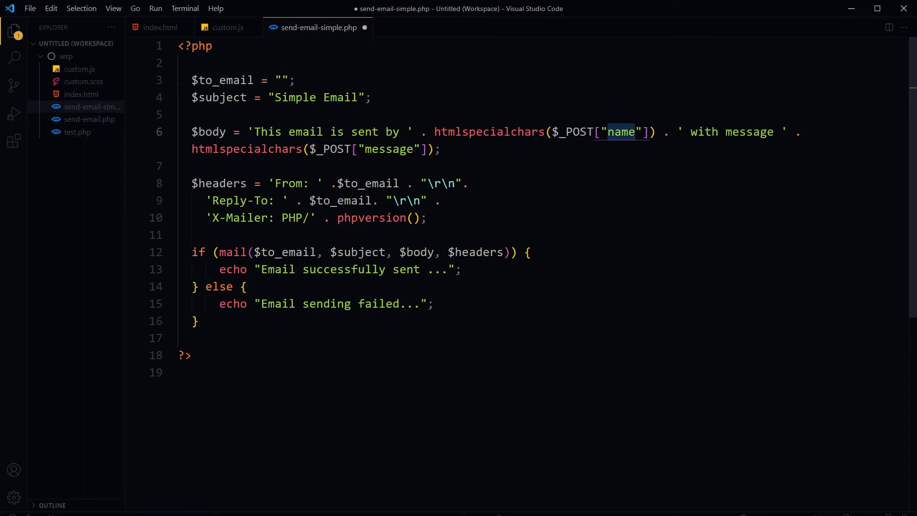
pyautogui.write('choice')
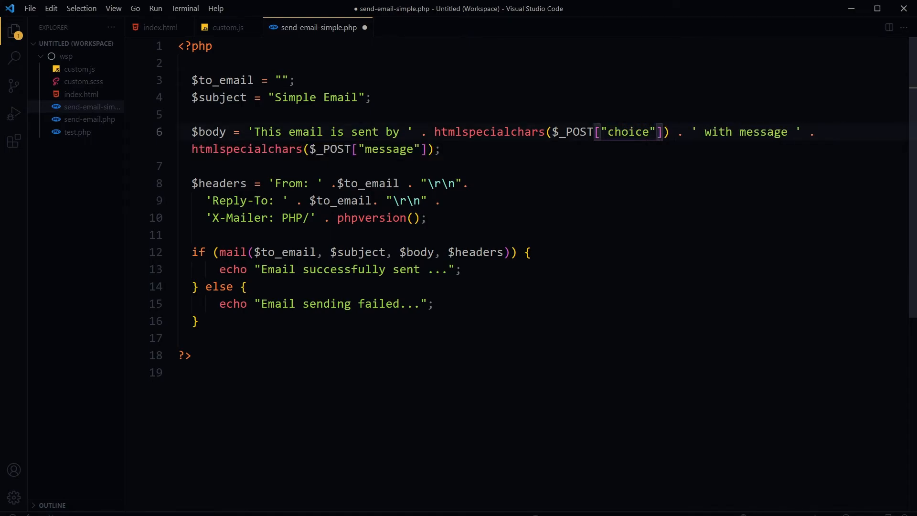
pyautogui.write('1')
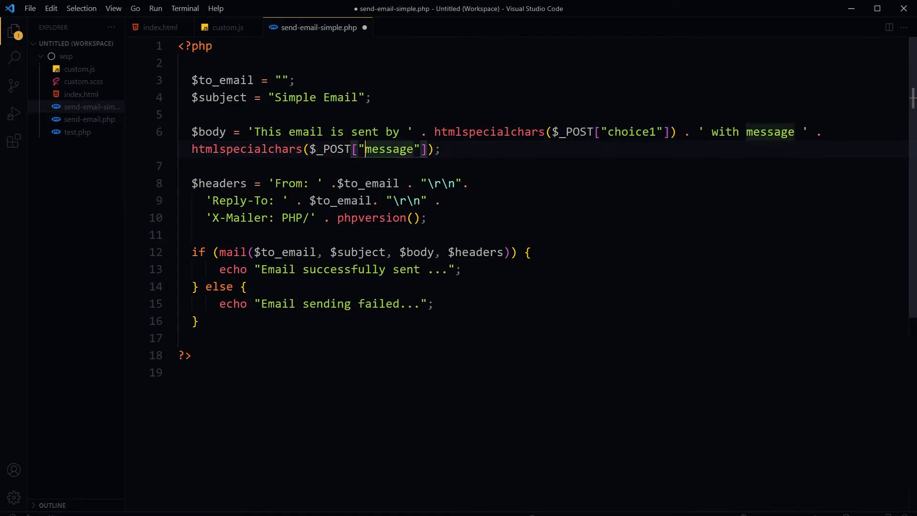
pyautogui.write('choice2')
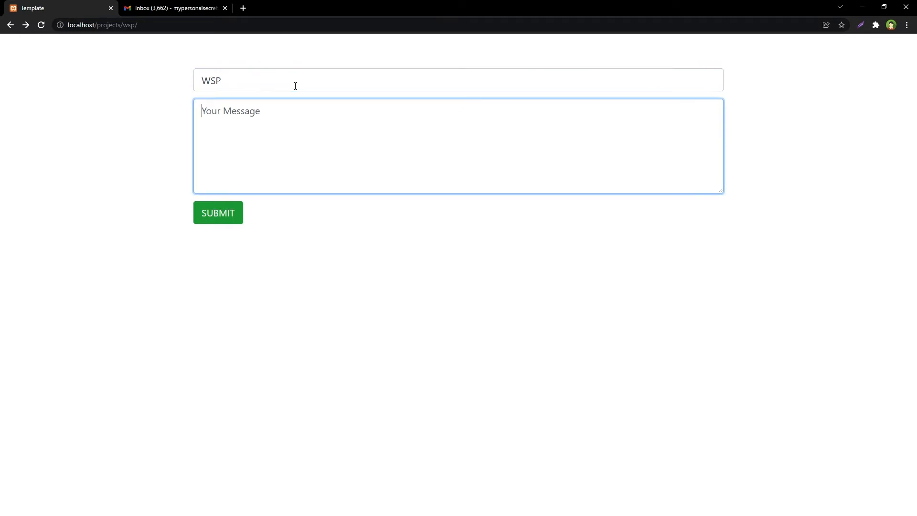
# Fill the form with name WSP and a 'for testing ...!!!' message, and submit it
pyautogui.write('WSP Message')
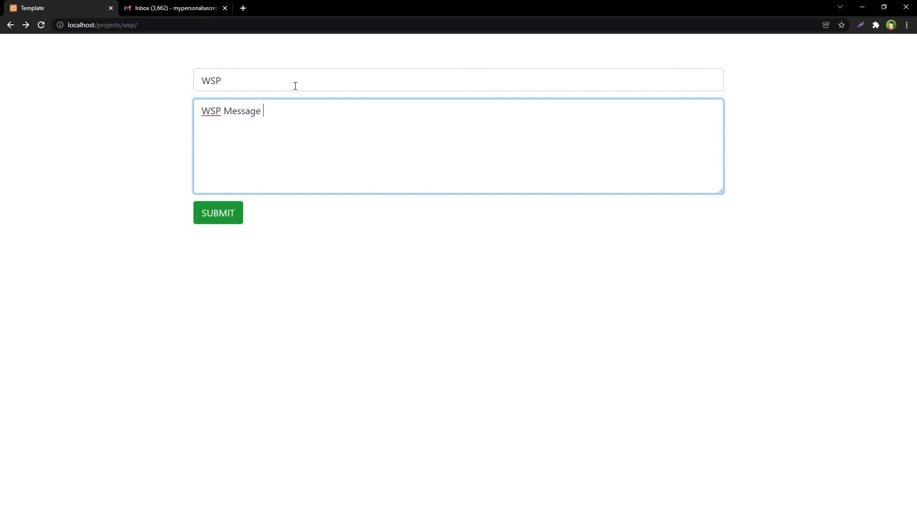
pyautogui.write('for te')
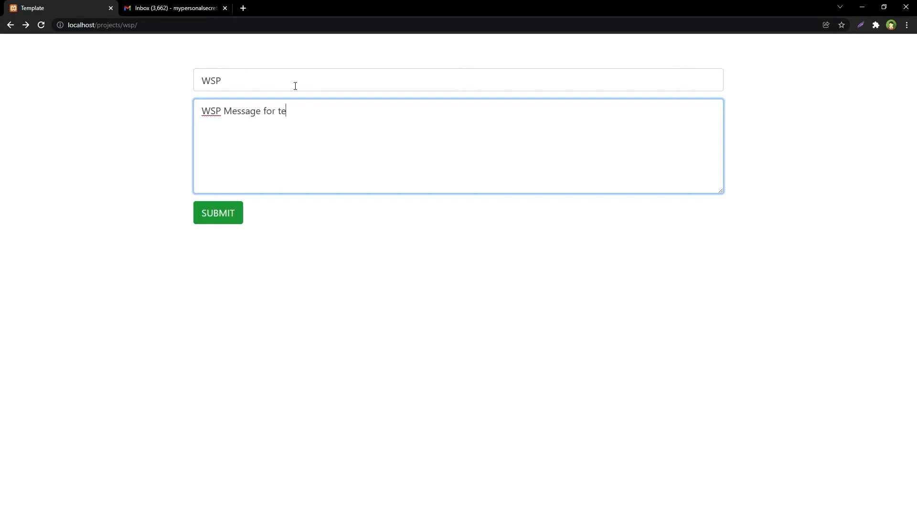
pyautogui.write('sting ...')
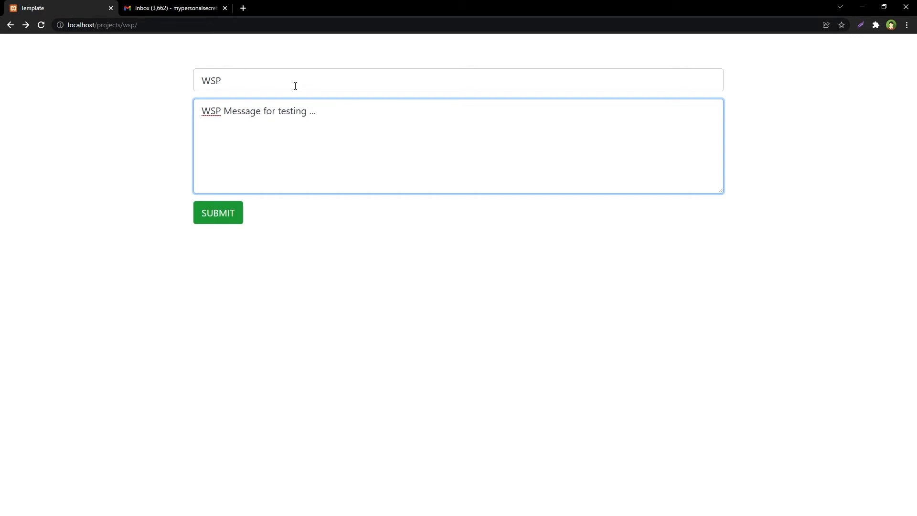
pyautogui.write('!!!')
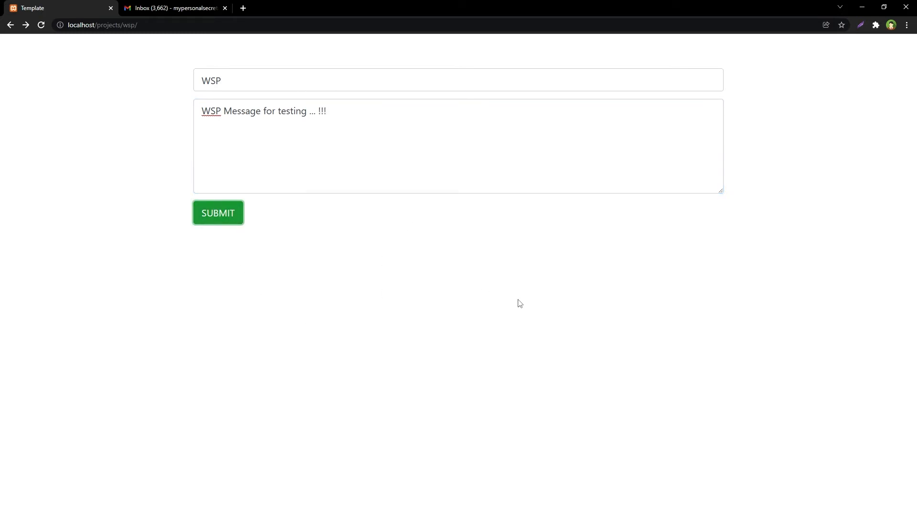
pyautogui.click(217, 213)
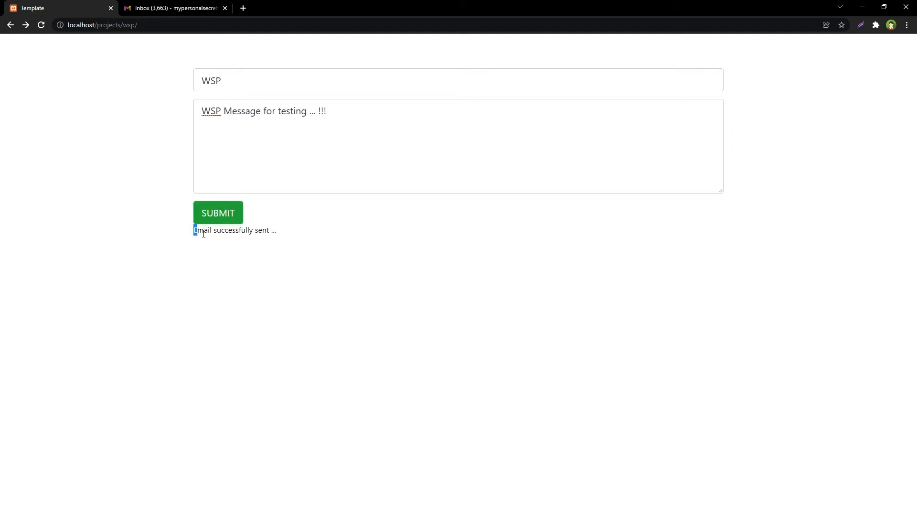
# Inspect the 'Email successfully sent' message element, then close DevTools
pyautogui.rightClick(234, 230)
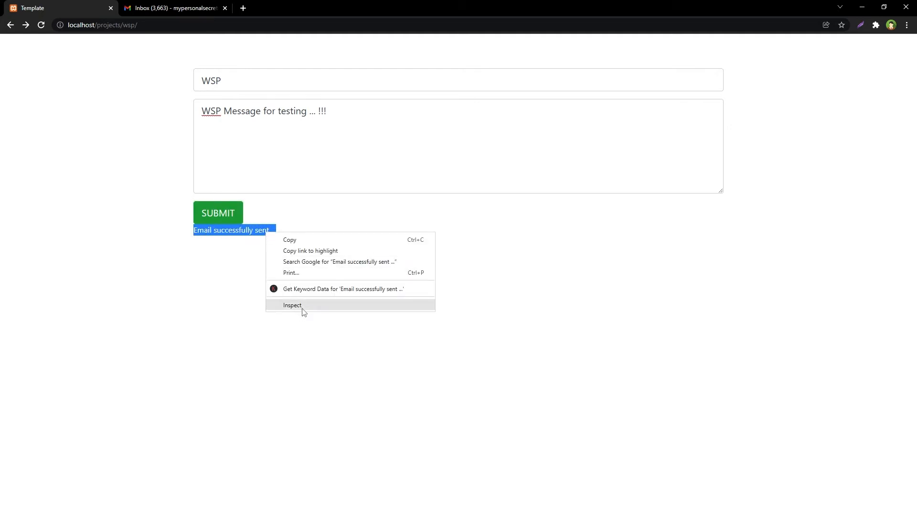
pyautogui.click(293, 305)
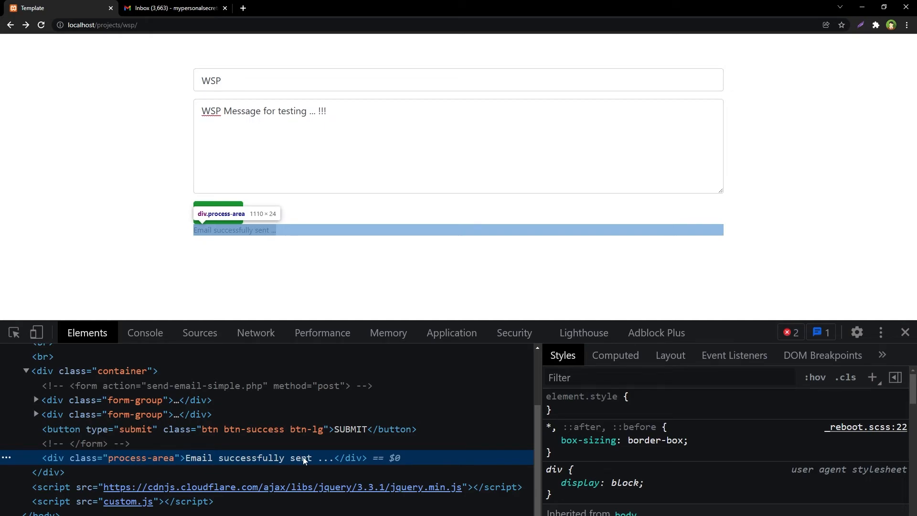
pyautogui.click(906, 332)
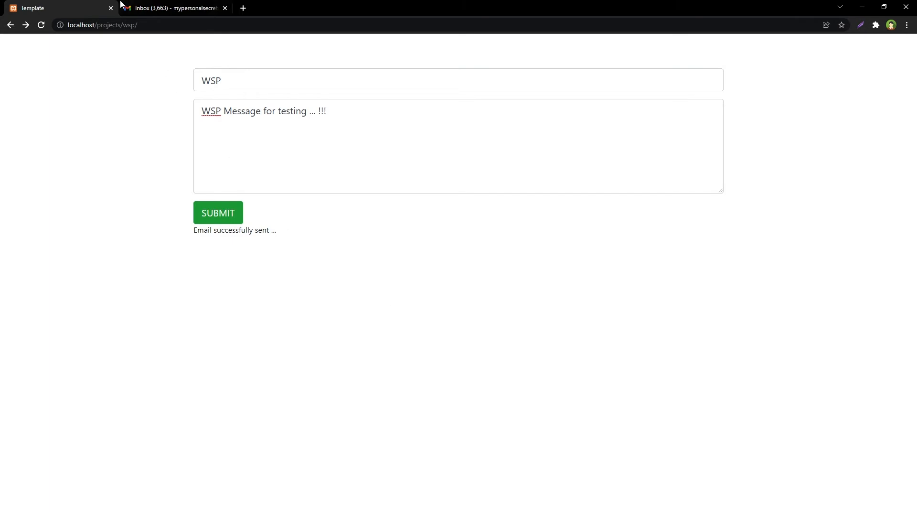
# Highlight the new email's opening text, the sender name WSP and the received test text
pyautogui.click(173, 7)
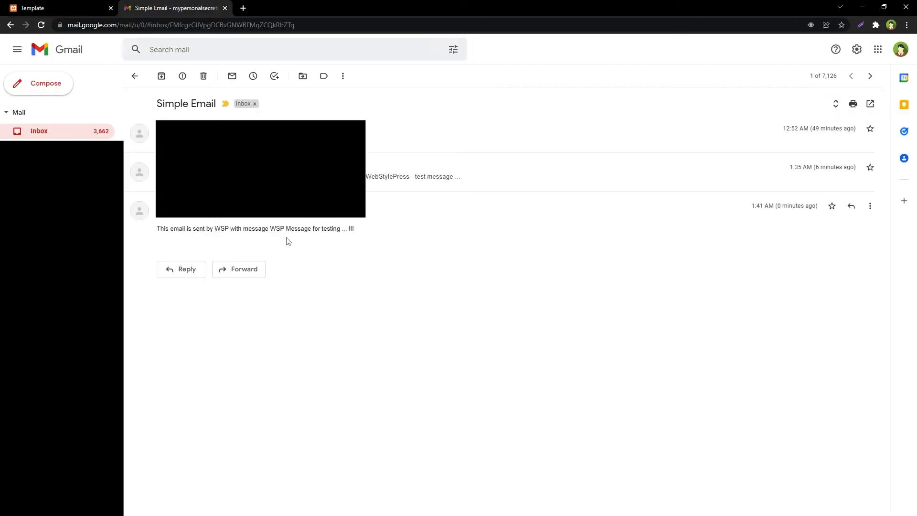
pyautogui.moveTo(538, 221)
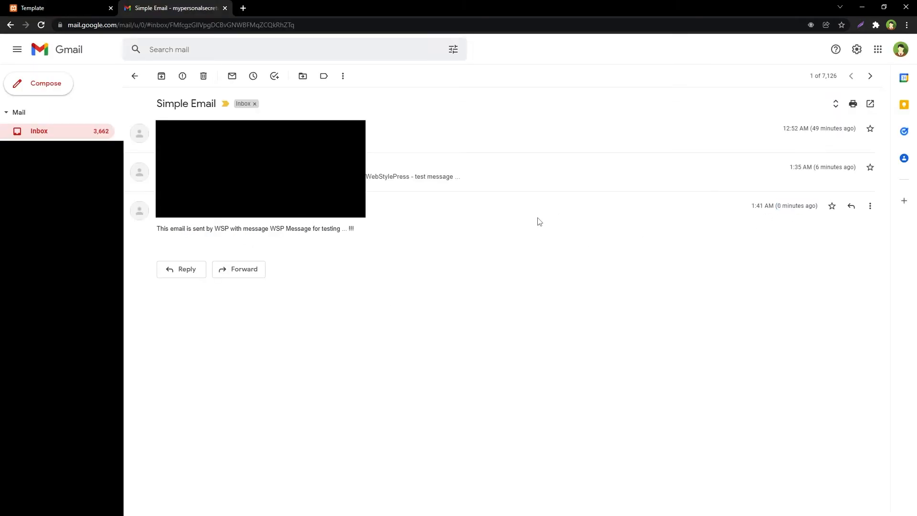
pyautogui.moveTo(166, 229); pyautogui.dragTo(221, 229)
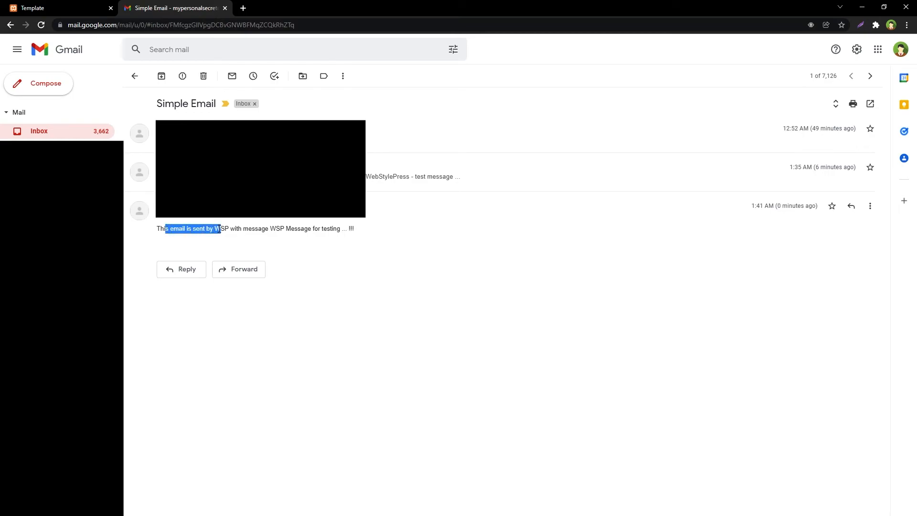
pyautogui.doubleClick(277, 229)
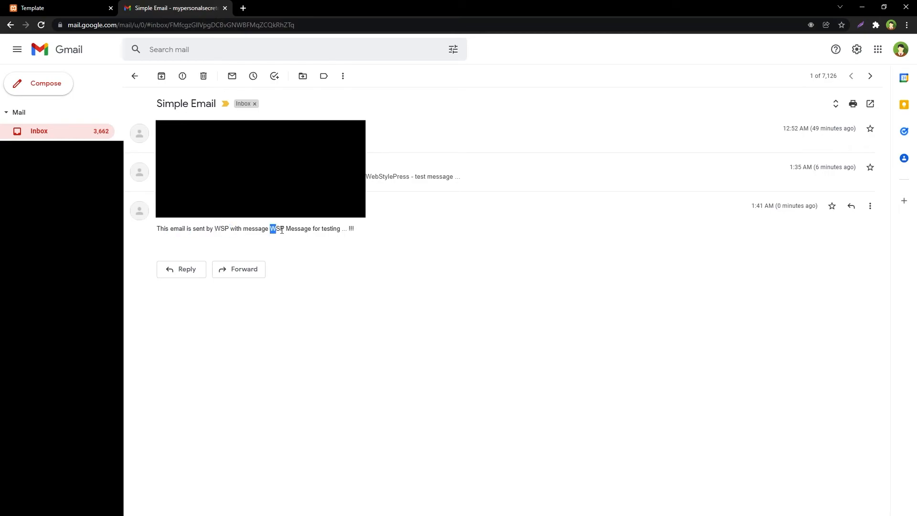
pyautogui.moveTo(271, 228); pyautogui.dragTo(355, 228)
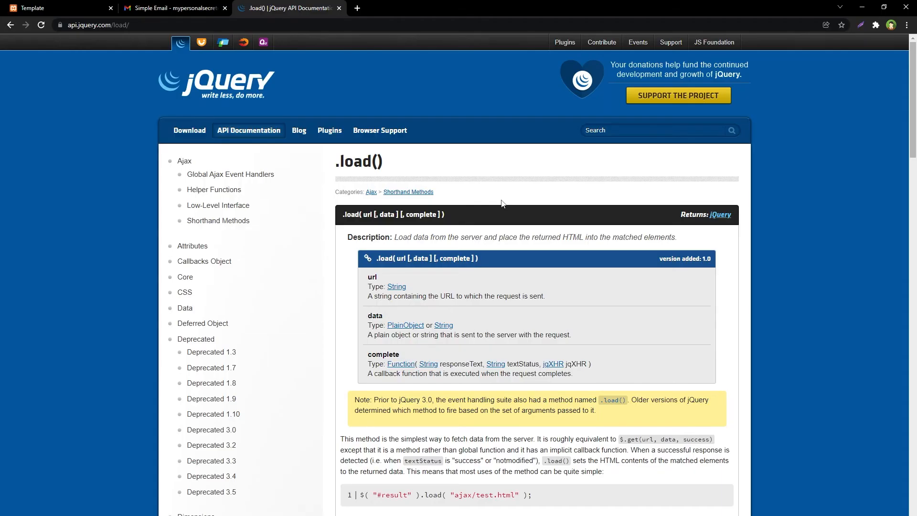
# Highlight the .load() title on the jQuery API page, clearing and reselecting it
pyautogui.doubleClick(359, 162)
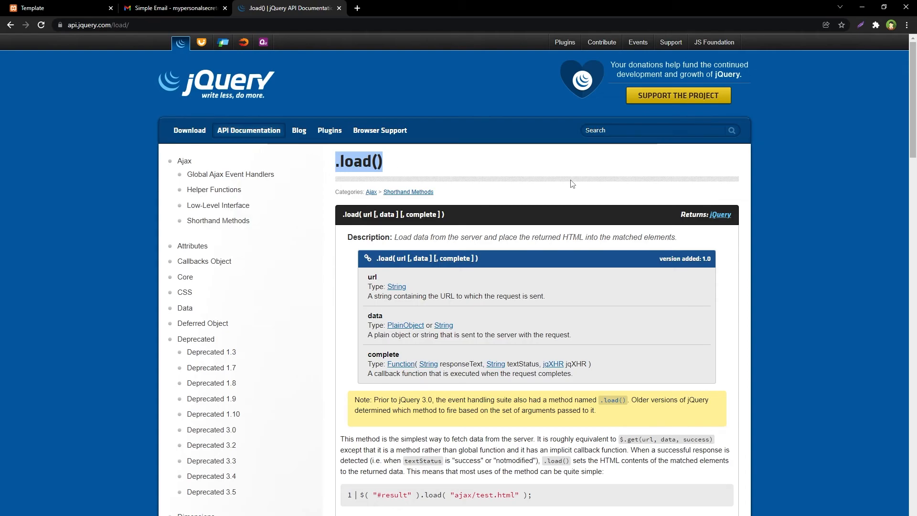
pyautogui.moveTo(363, 290)
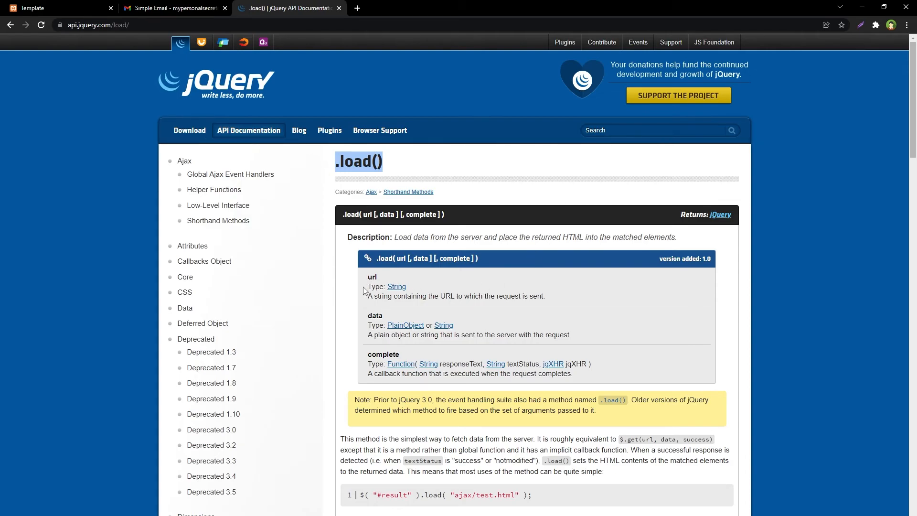
pyautogui.moveTo(385, 305)
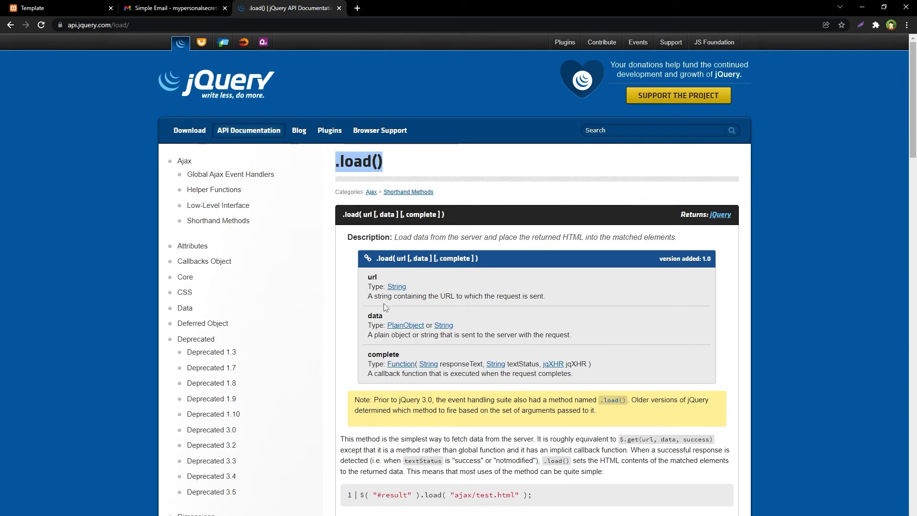
pyautogui.click(410, 167)
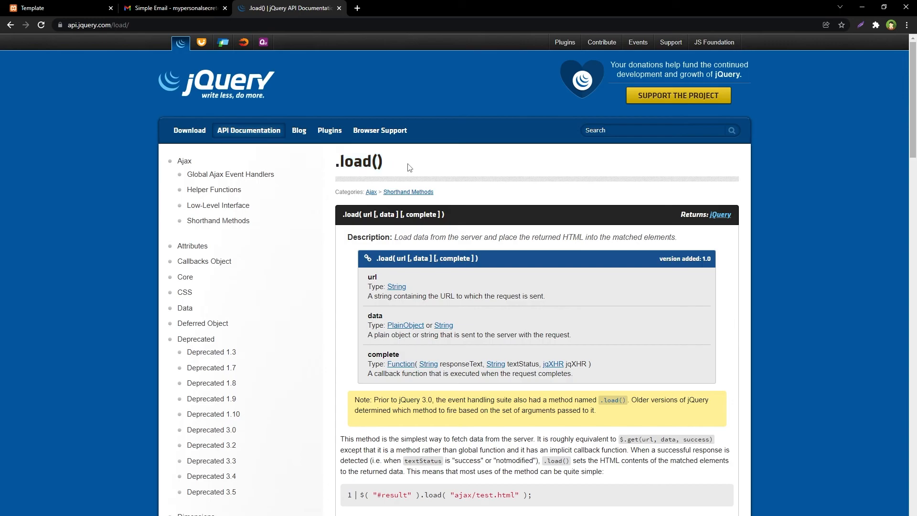
pyautogui.doubleClick(359, 161)
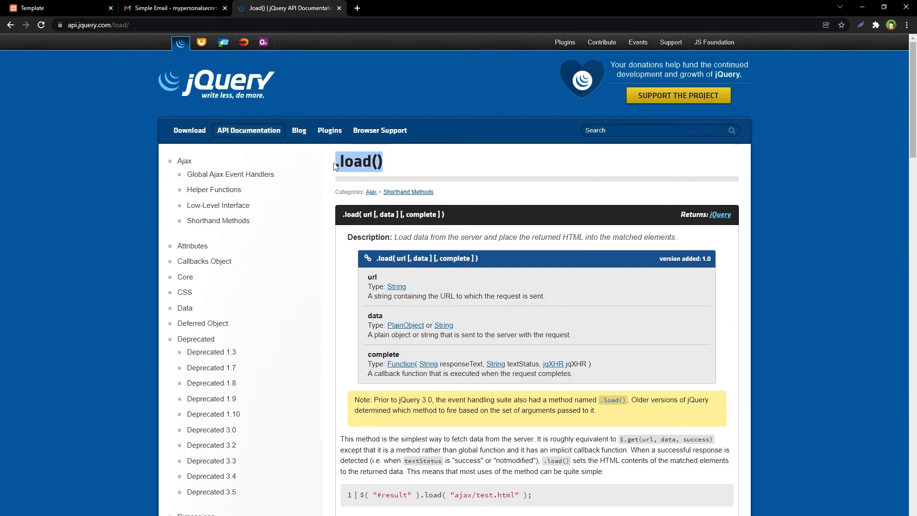